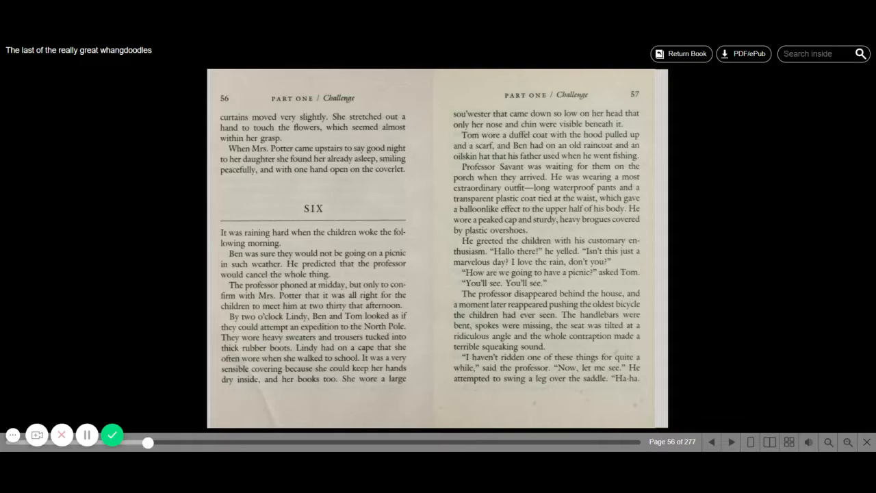
mouse_move(732, 441)
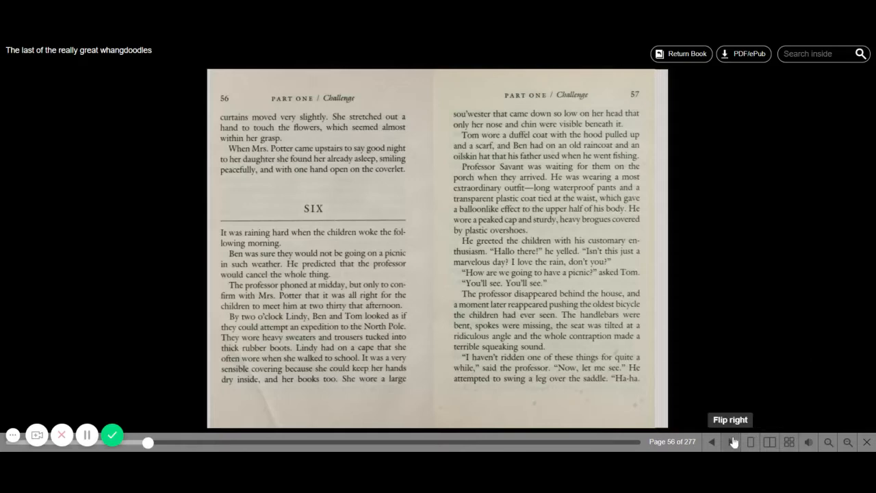
Flip forward one spread to show pages 58–59 of chapter six
click(712, 441)
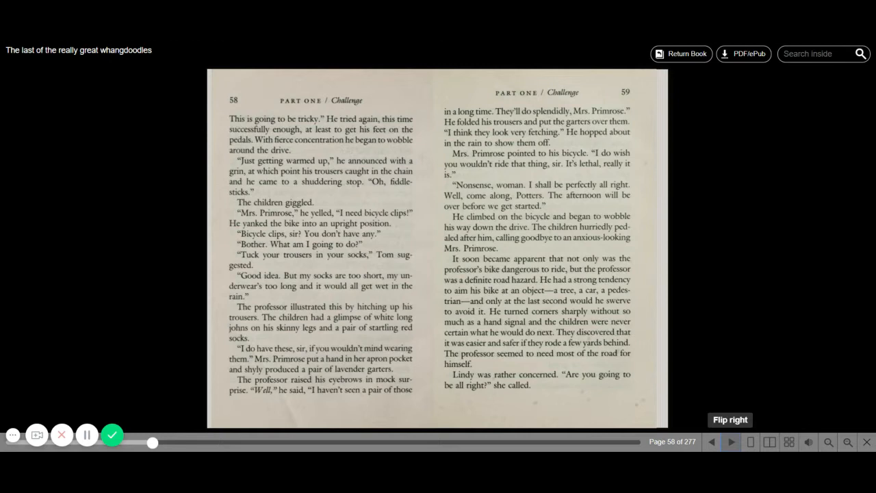
Flip forward one spread to show pages 60–61
click(732, 441)
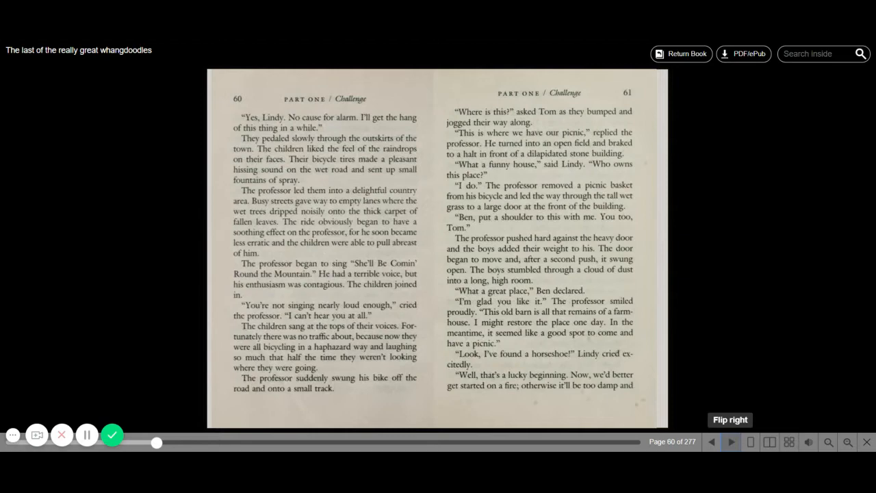
click(731, 442)
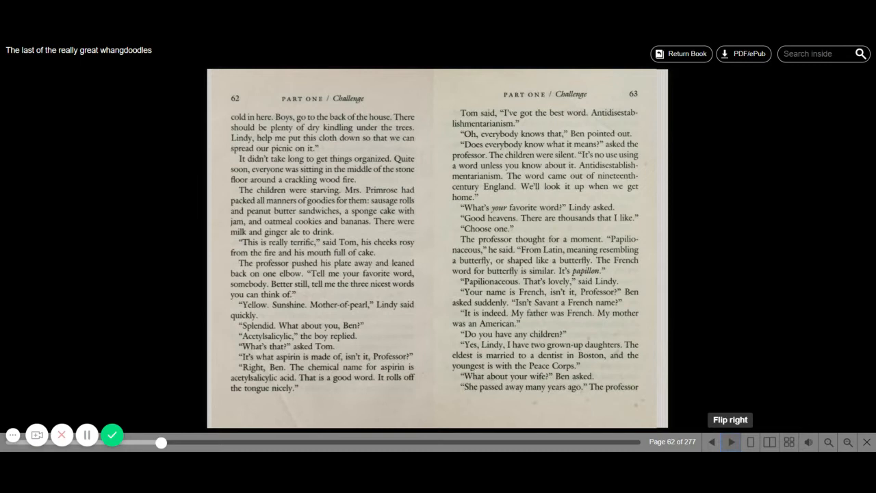
click(731, 442)
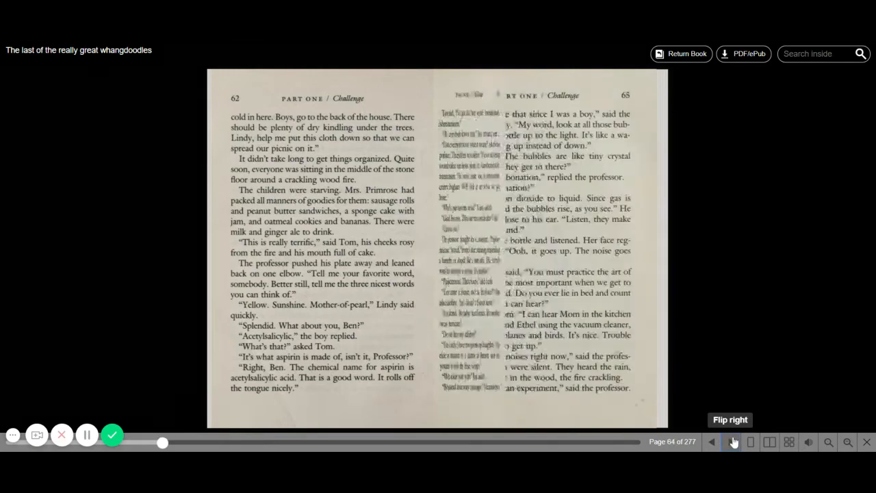
Flip forward one spread to show pages 64–65, still in Part One
click(735, 442)
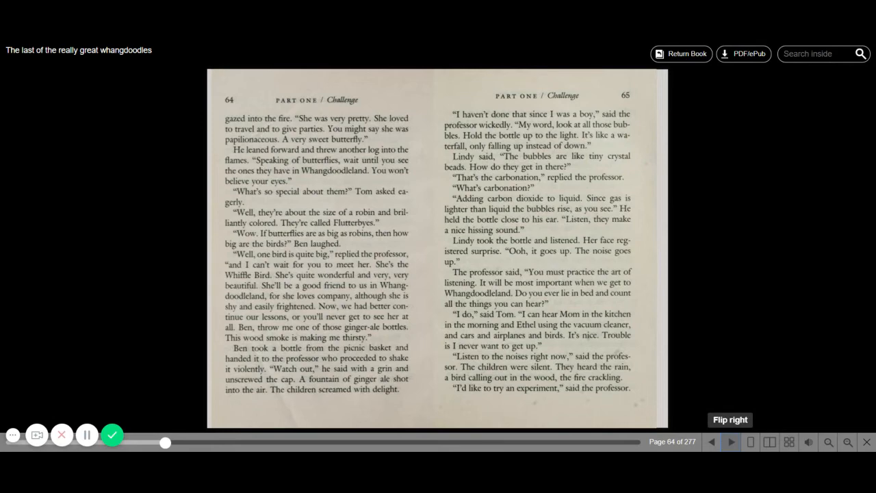
Flip forward twice, through pages 66–67, to reach pages 68–69 where the chapter ends
click(731, 442)
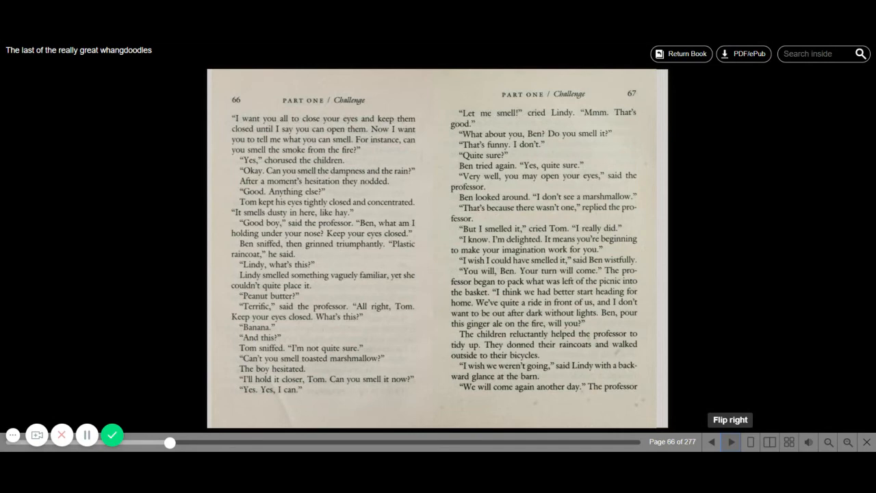
click(730, 442)
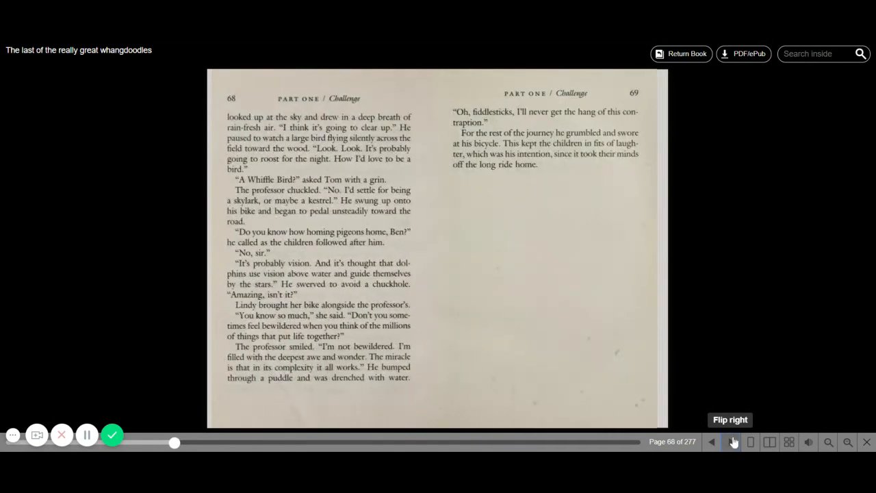